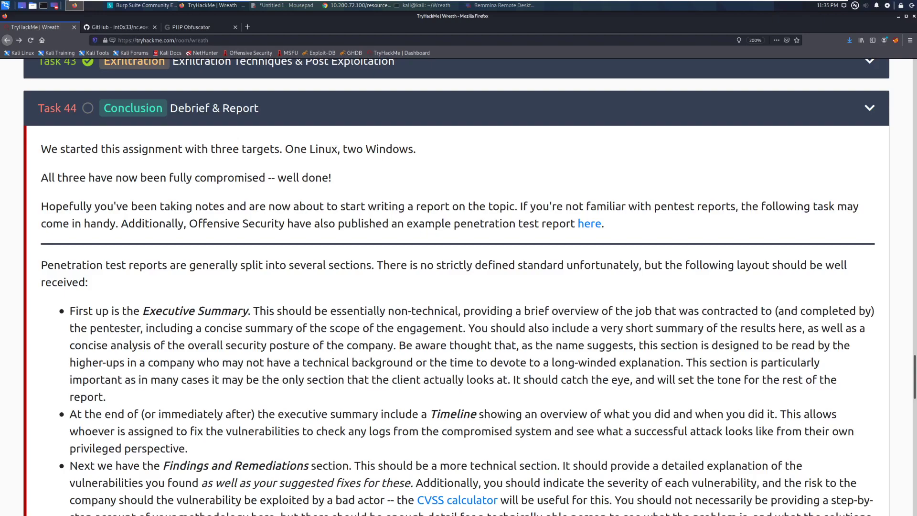
mouse_move(729, 388)
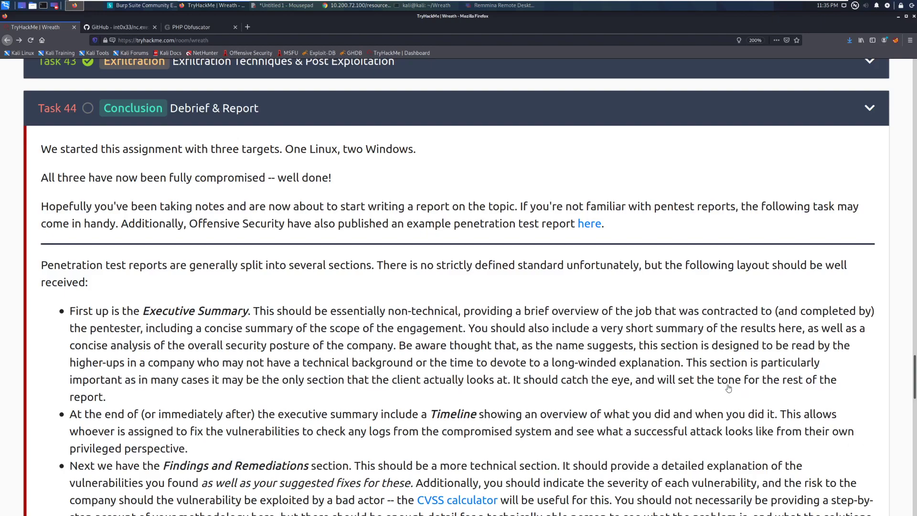
Step: Scroll past Task 44's Debrief & Report text, then back up to the running network diagram
scroll(down, 3)
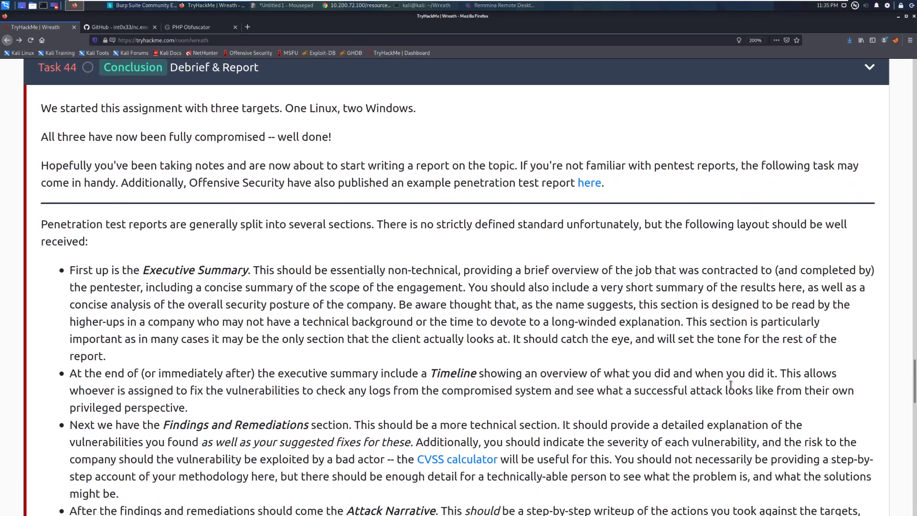
mouse_move(734, 385)
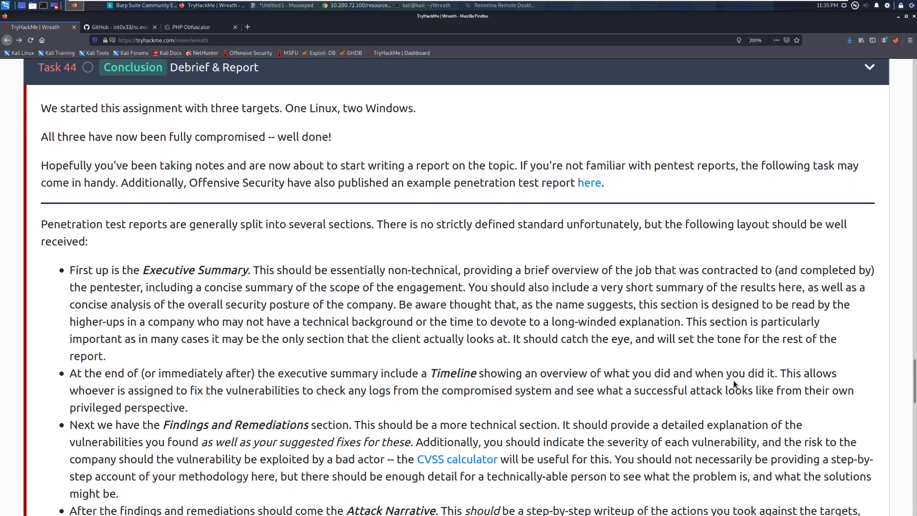
scroll(up, 3)
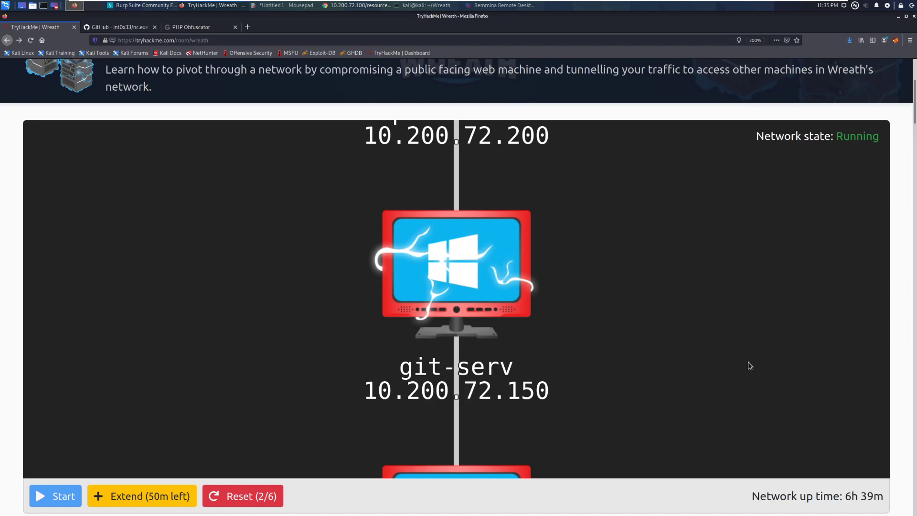
Step: Scroll past the completed Wreath tasks to Task 44's expanded Debrief & Report text
scroll(down, 3)
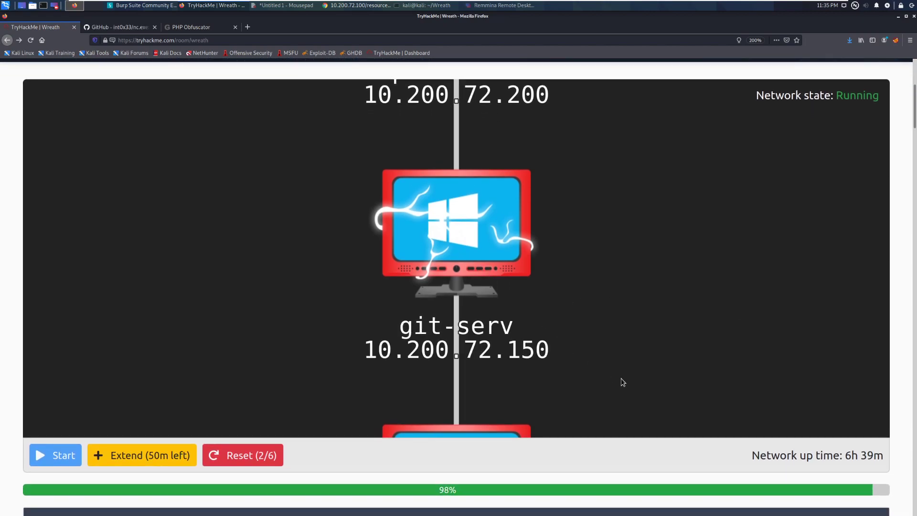
scroll(down, 3)
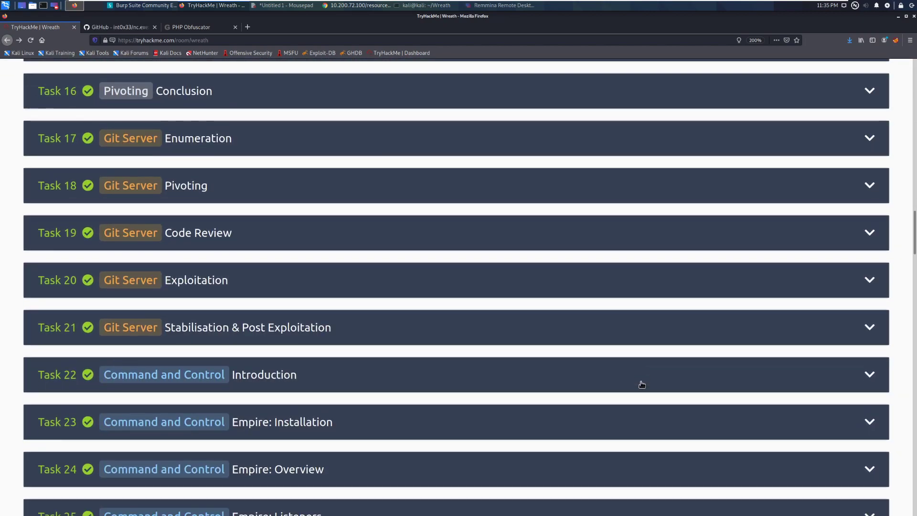
scroll(down, 3)
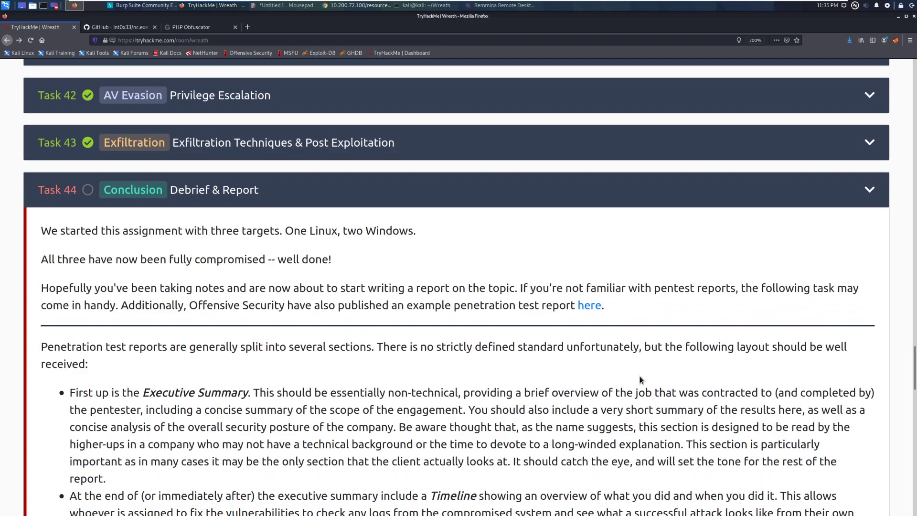
mouse_move(637, 374)
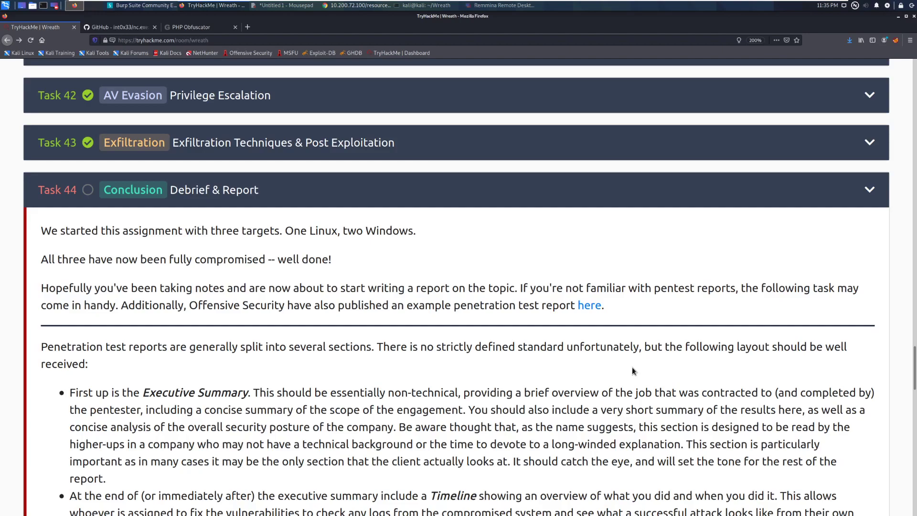
Step: Read Task 44's report section guidance down to Cleanup, Conclusion, References and Appendices
scroll(down, 3)
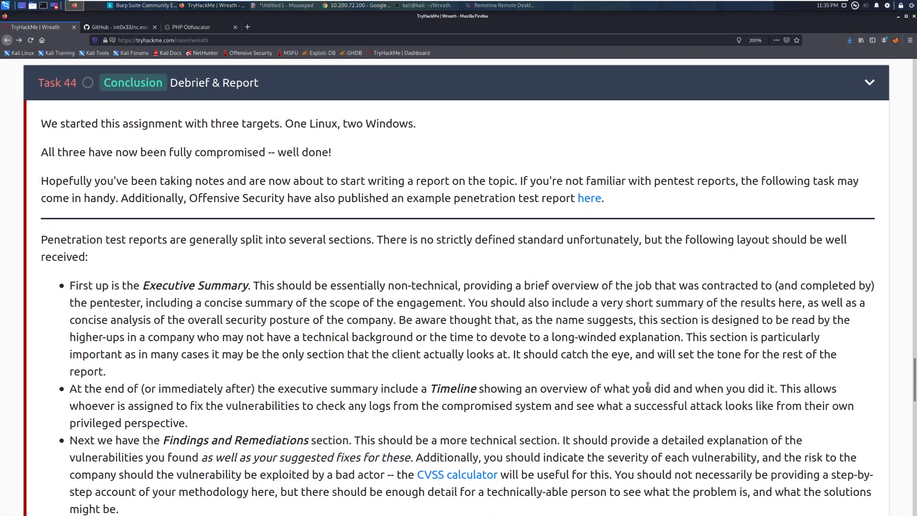
scroll(down, 3)
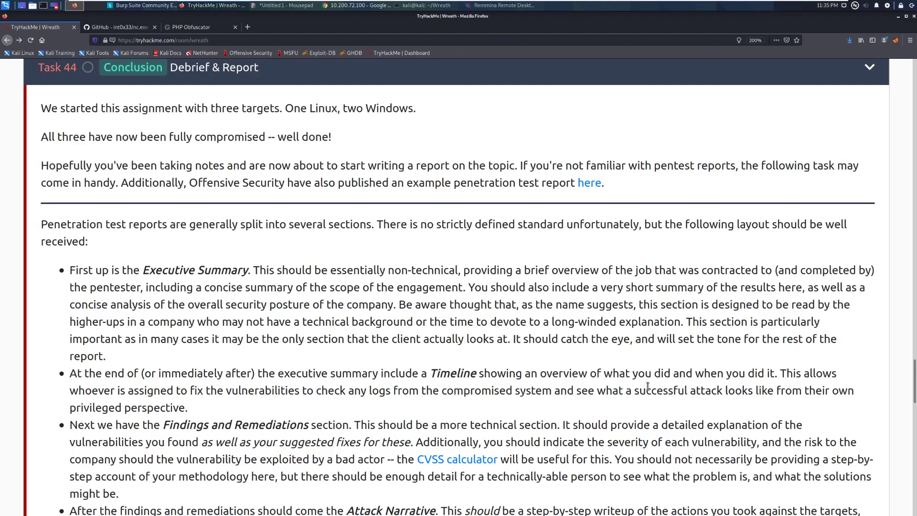
scroll(down, 3)
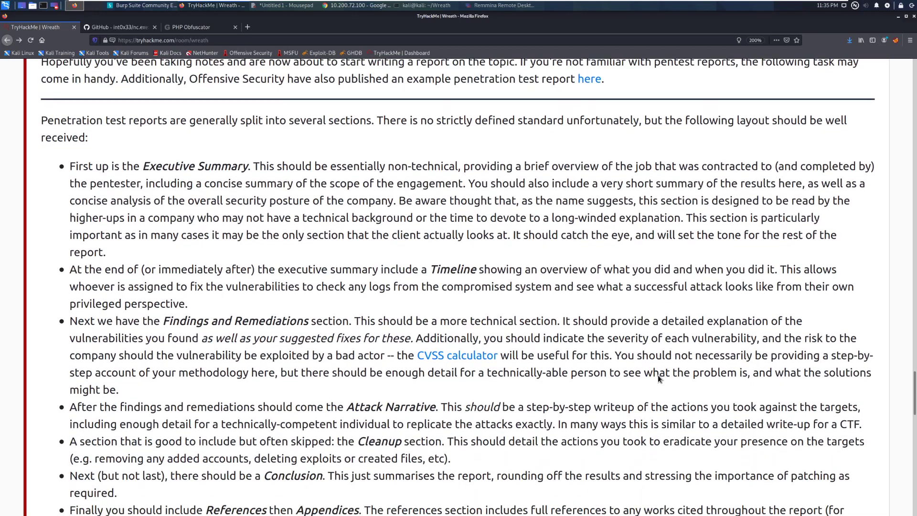
scroll(down, 3)
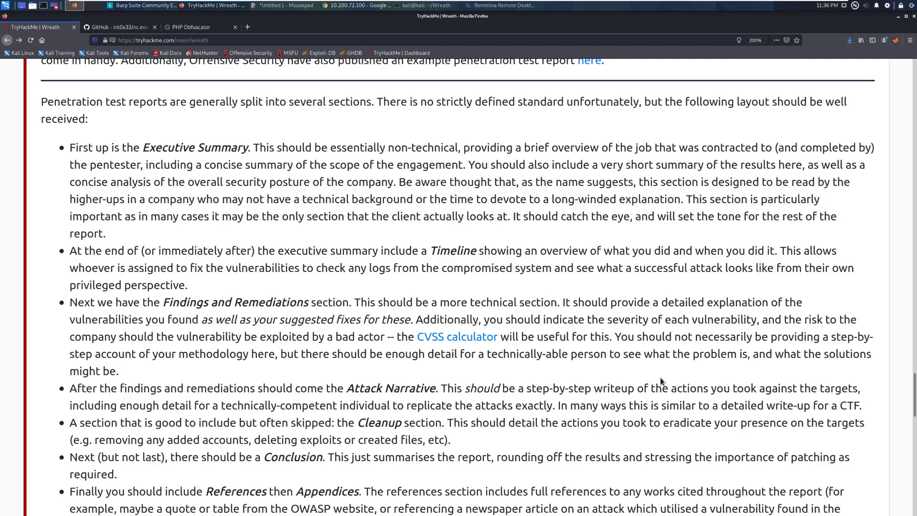
scroll(down, 3)
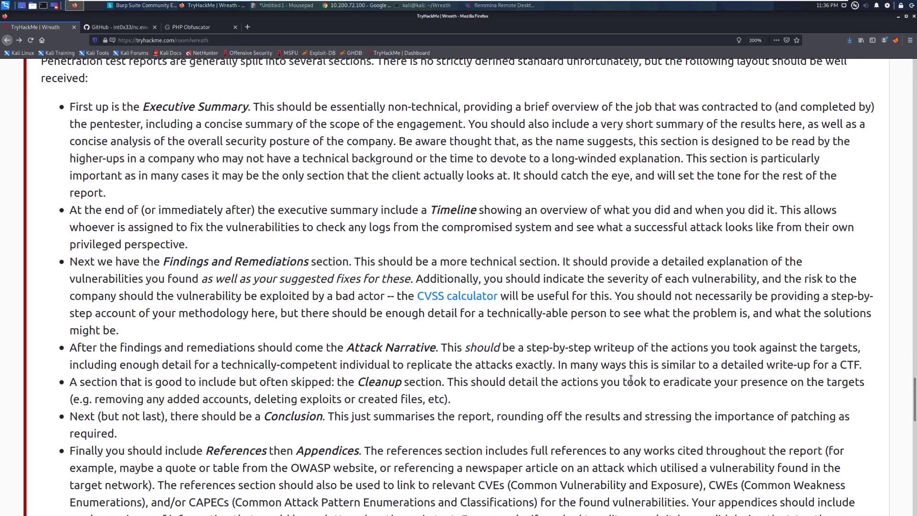
scroll(down, 3)
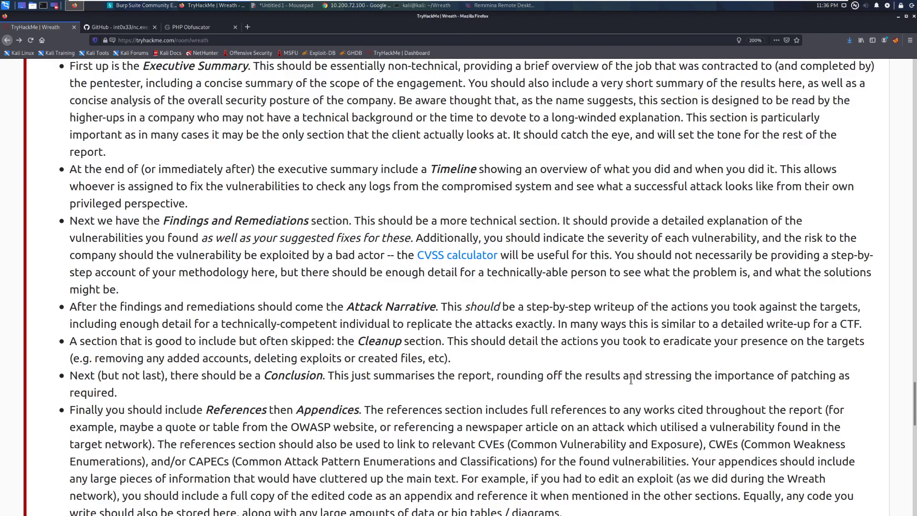
scroll(down, 3)
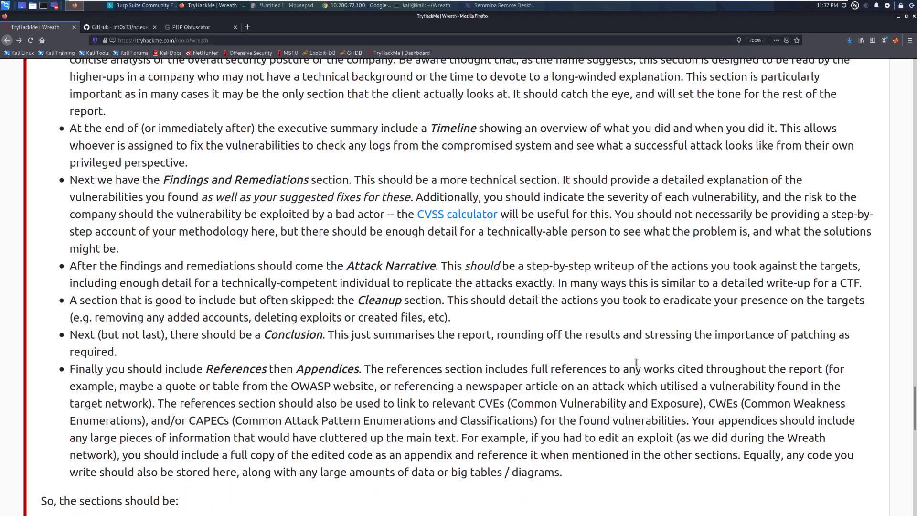
scroll(down, 3)
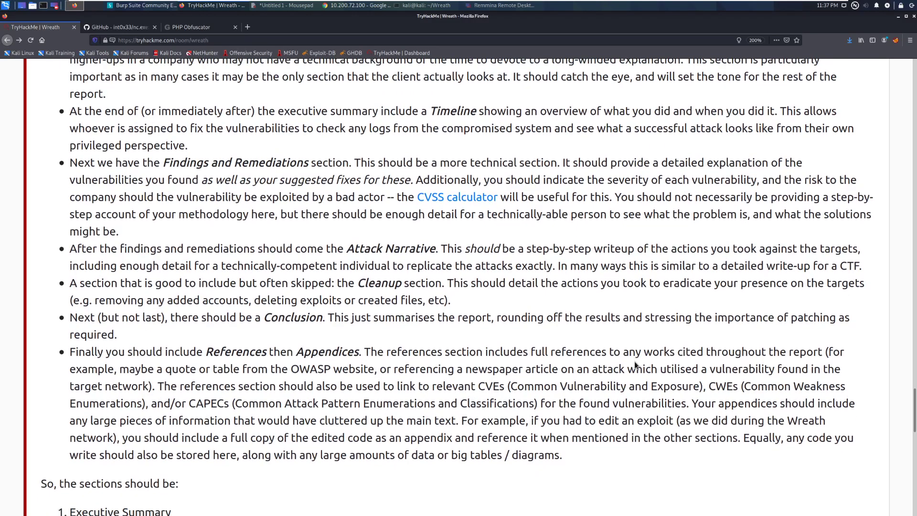
scroll(down, 3)
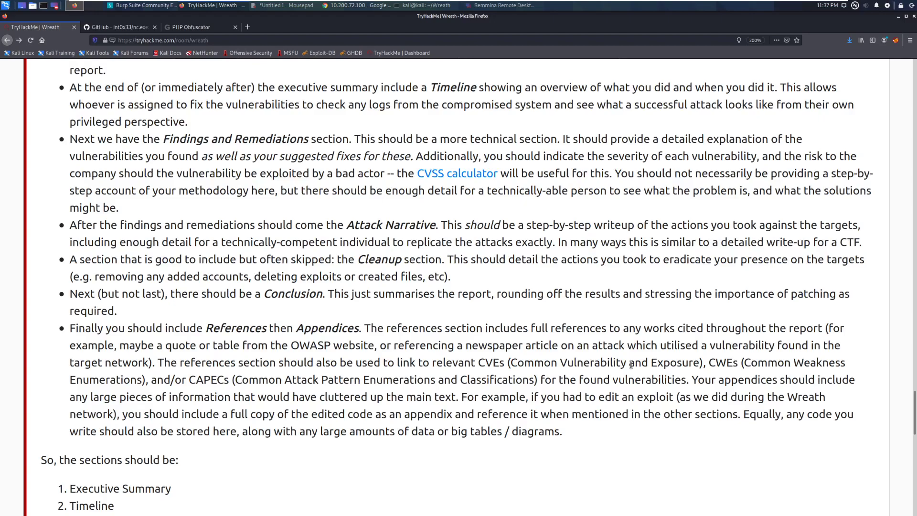
scroll(down, 3)
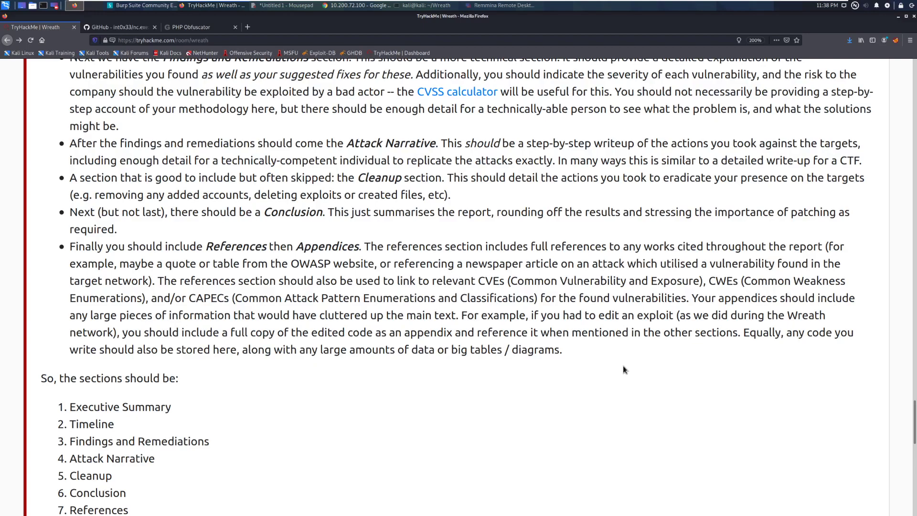
mouse_move(623, 376)
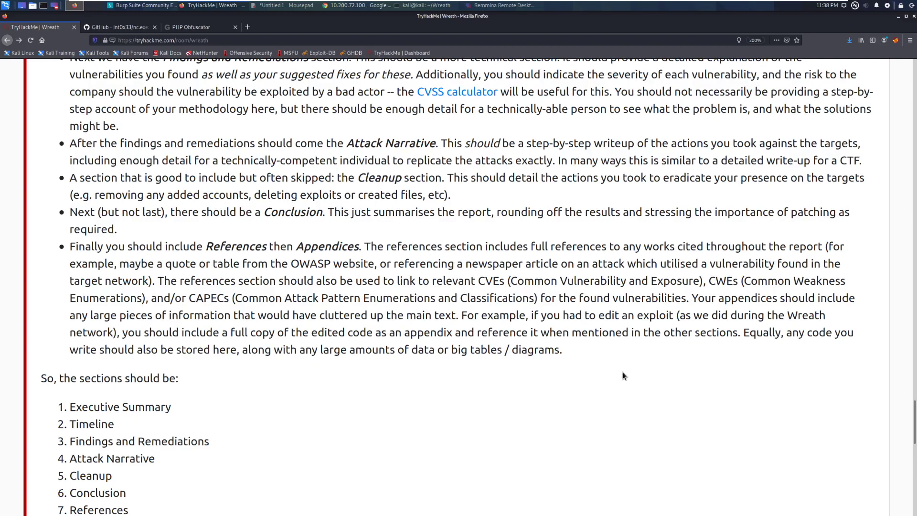
scroll(down, 3)
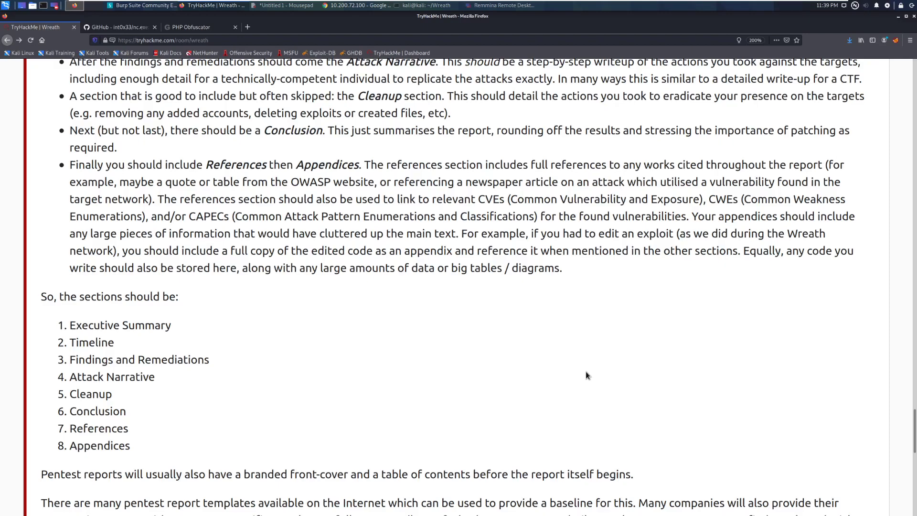
scroll(down, 3)
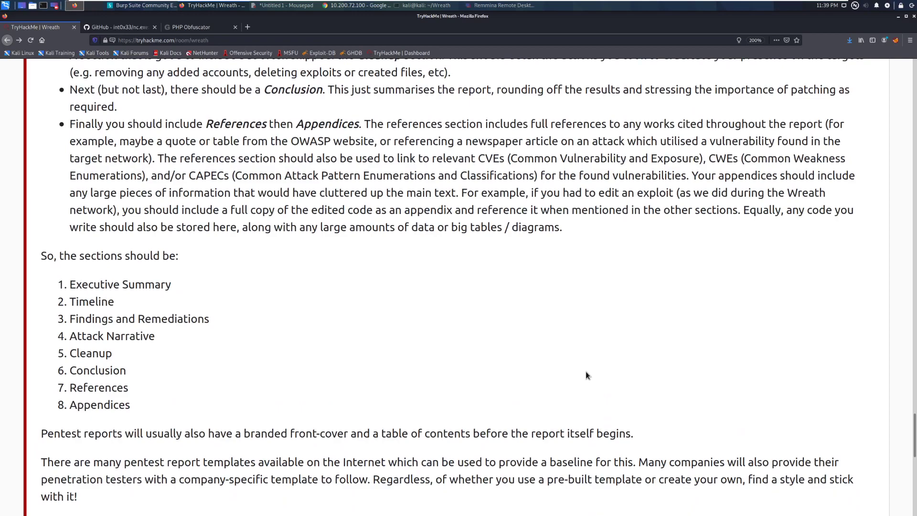
scroll(down, 3)
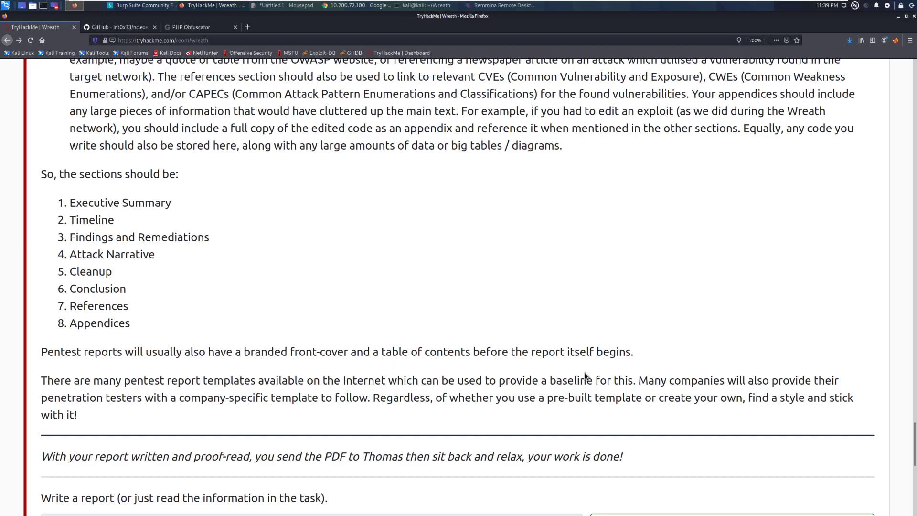
scroll(down, 3)
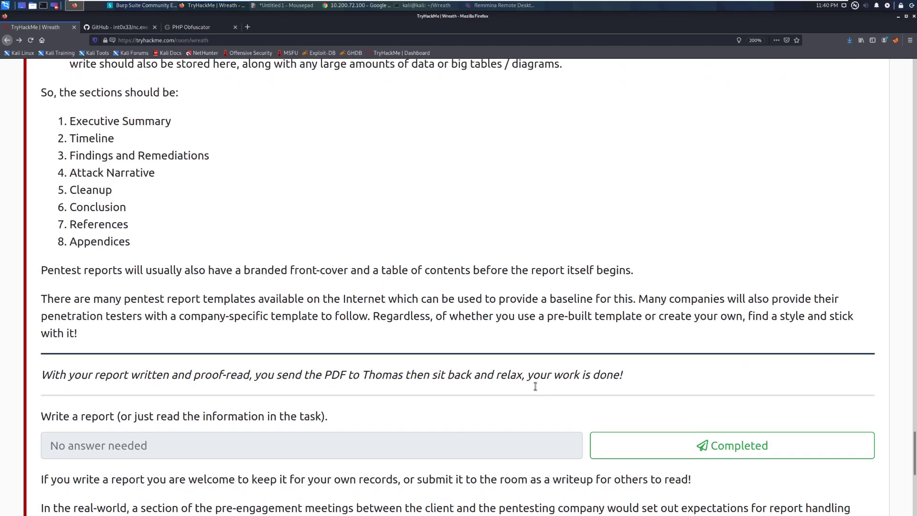
scroll(down, 3)
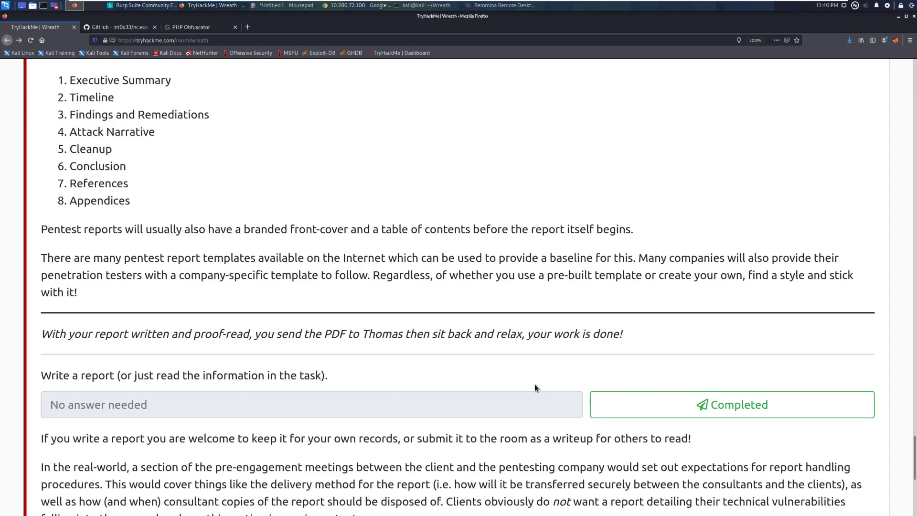
scroll(down, 3)
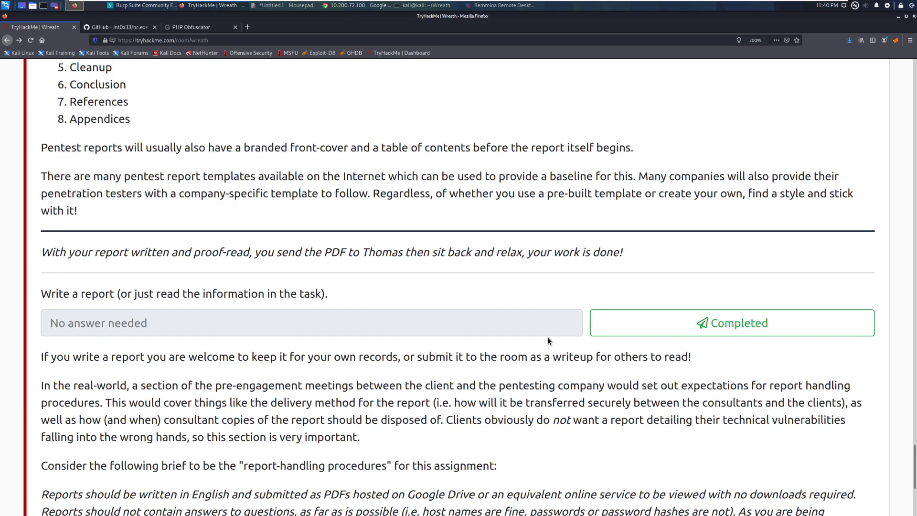
scroll(down, 3)
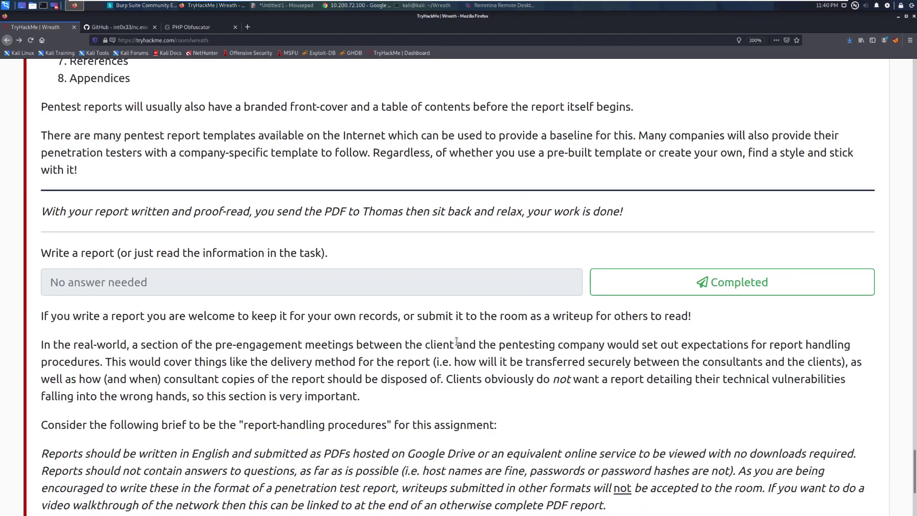
mouse_move(148, 260)
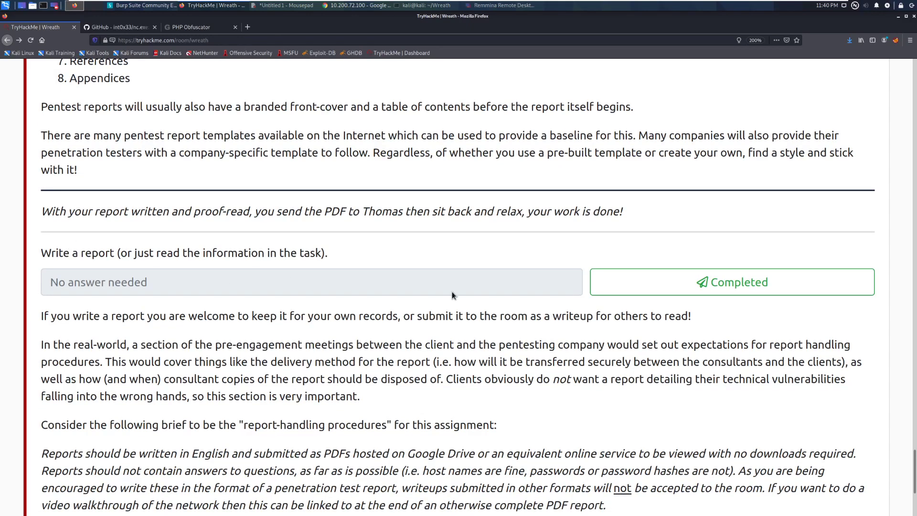
Step: Mark Task 44 Debrief & Report as completed and scroll to Task 45 Final Thoughts
click(730, 282)
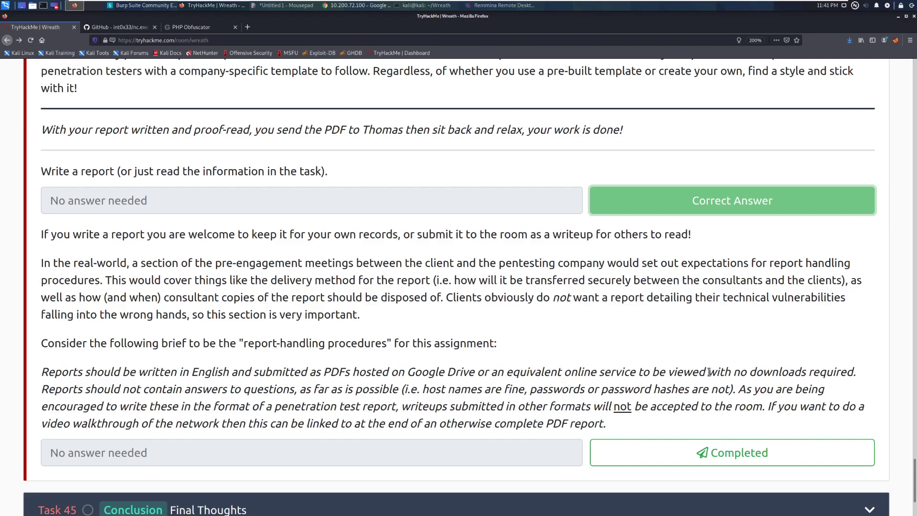
scroll(down, 3)
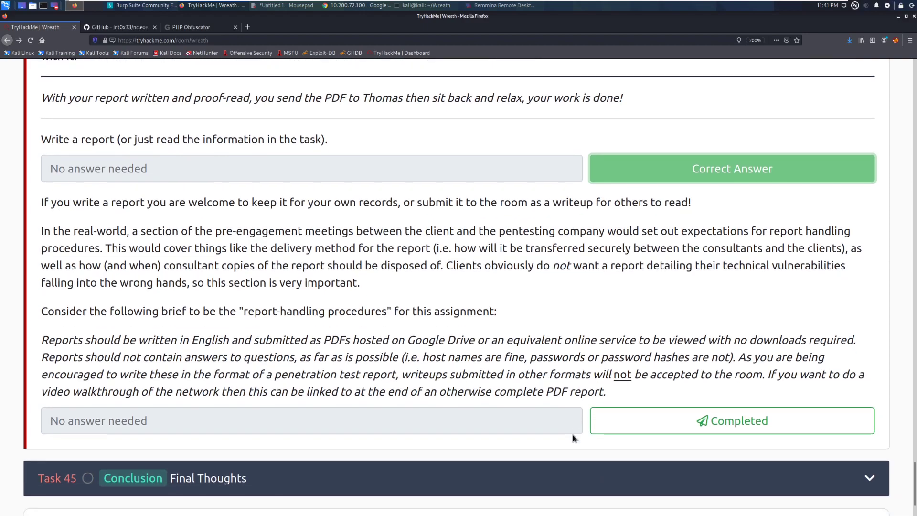
scroll(down, 3)
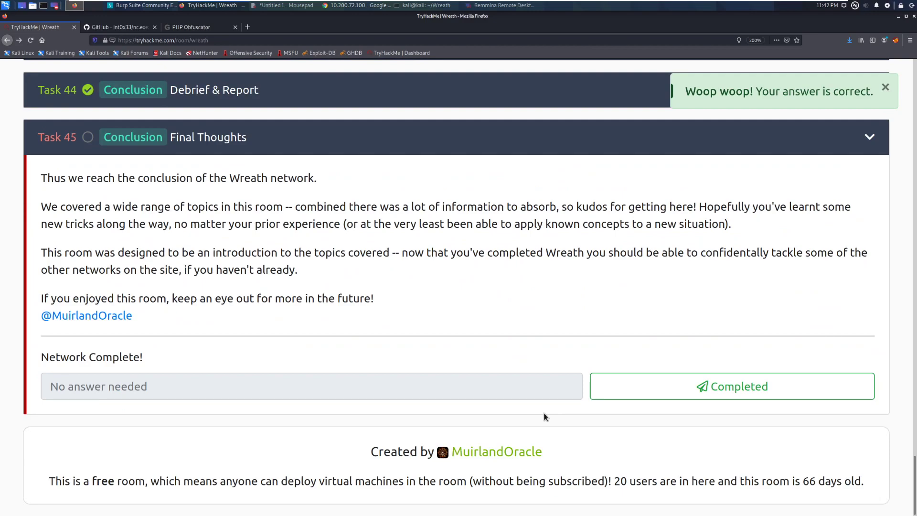
Step: Dismiss the 'Woop woop' toast and mark Task 45's 'Network Complete!' question completed
click(885, 88)
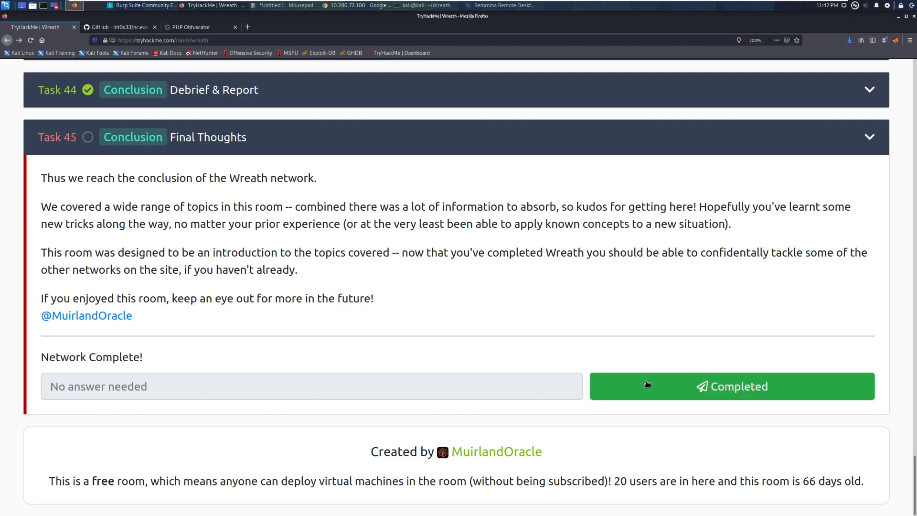
click(731, 386)
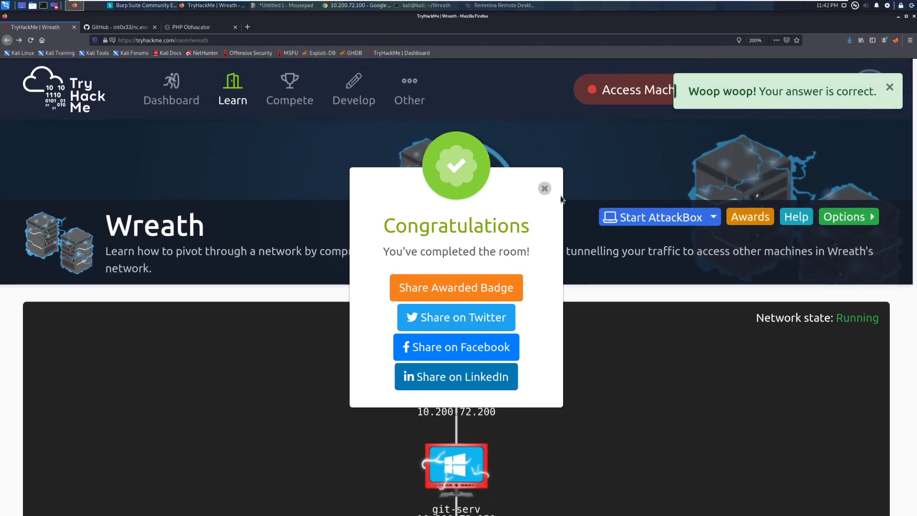
Step: Close the room-completion Congratulations popup and the remaining notification
click(544, 189)
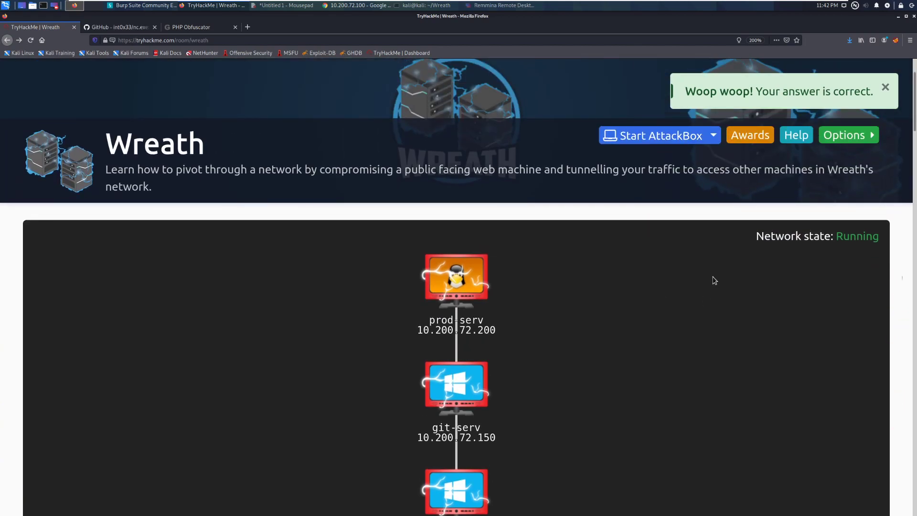
click(885, 87)
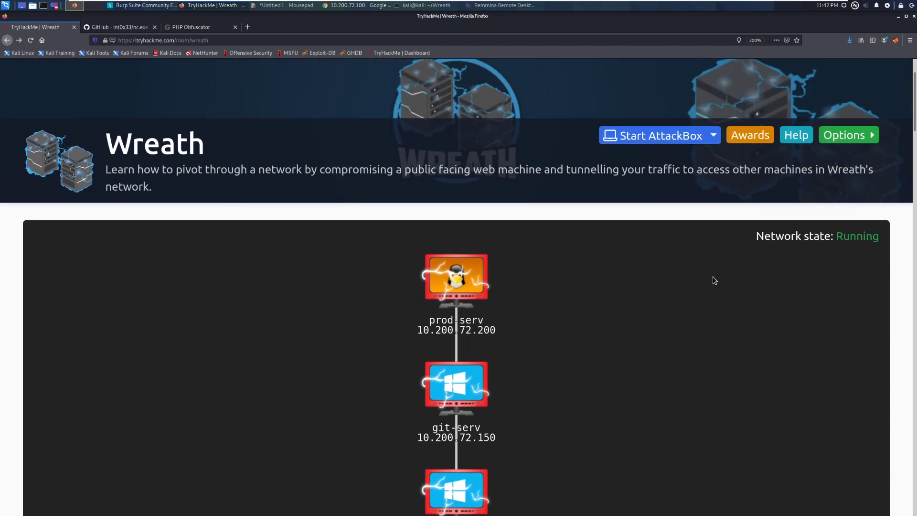